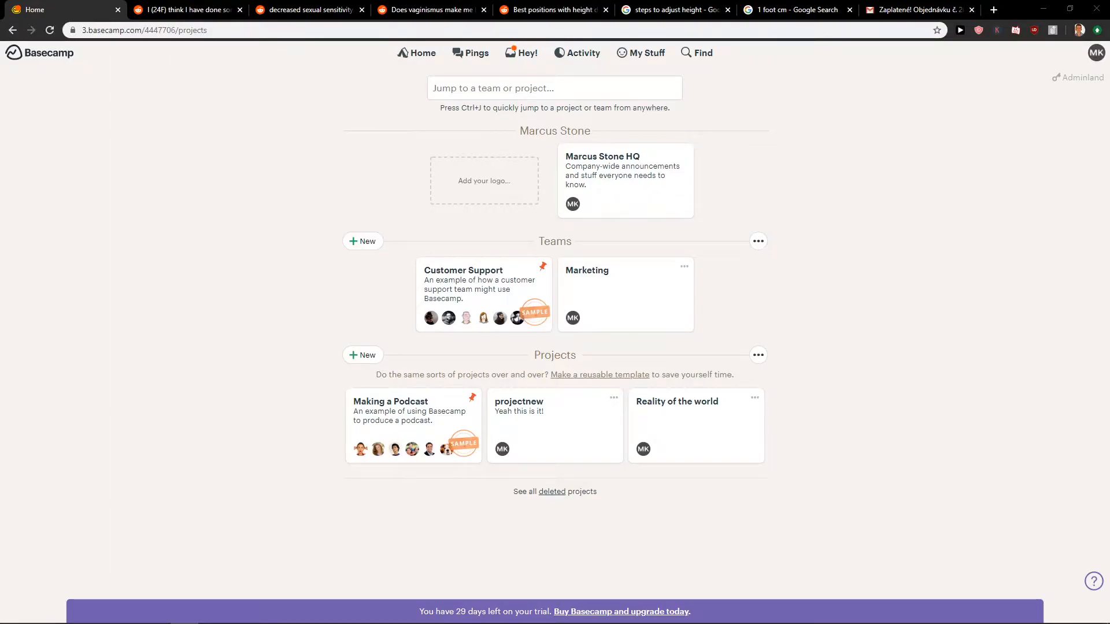
mouse_move(226, 385)
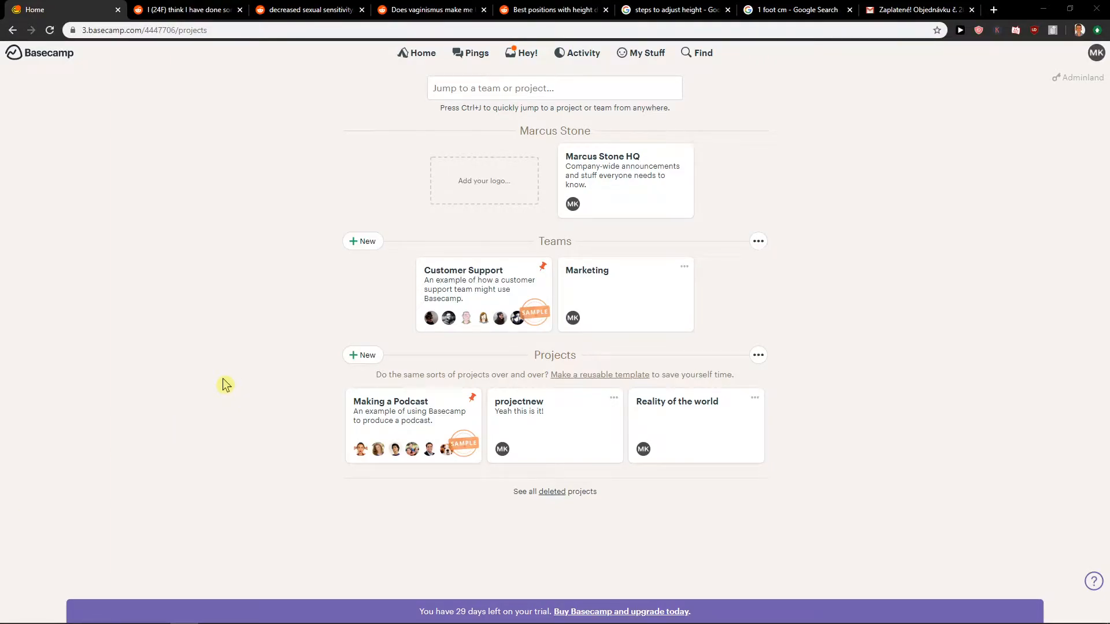
mouse_move(373, 351)
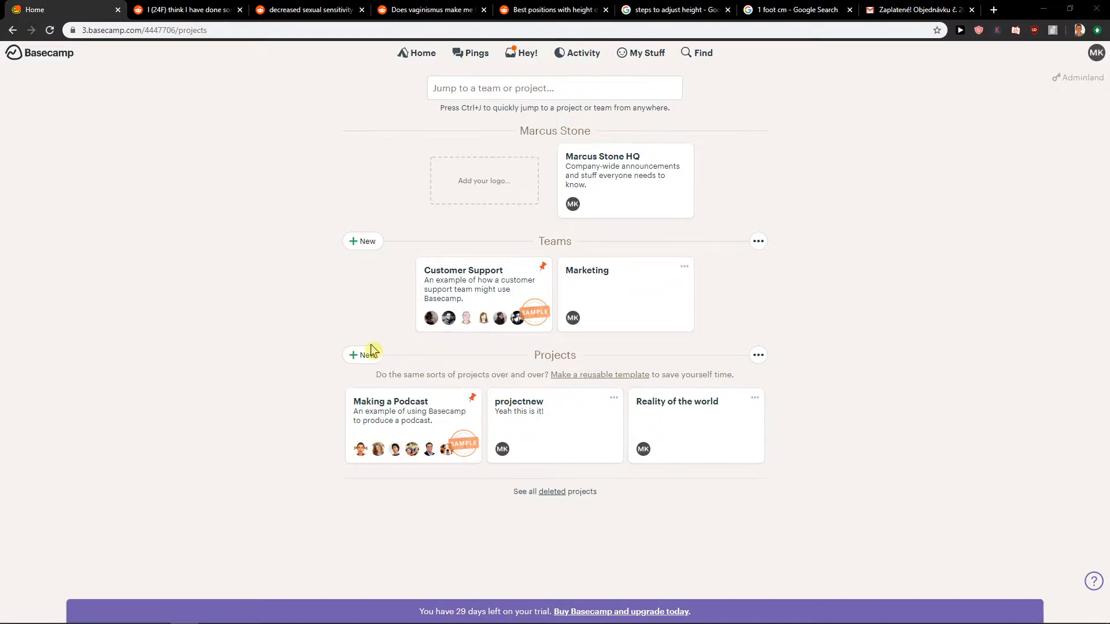
mouse_move(609, 387)
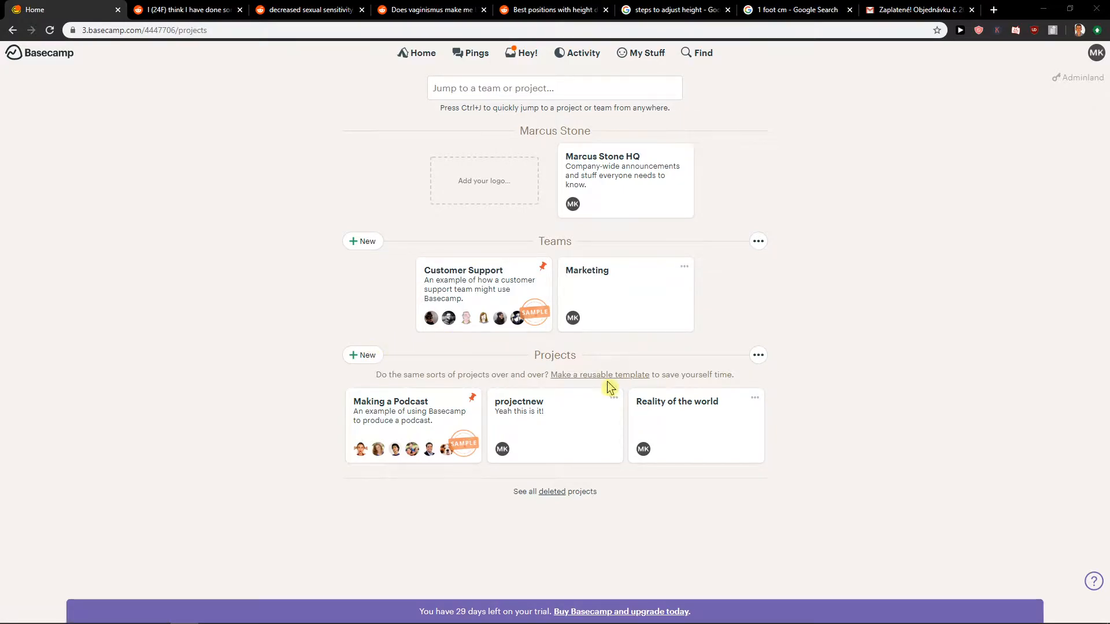
mouse_move(598, 389)
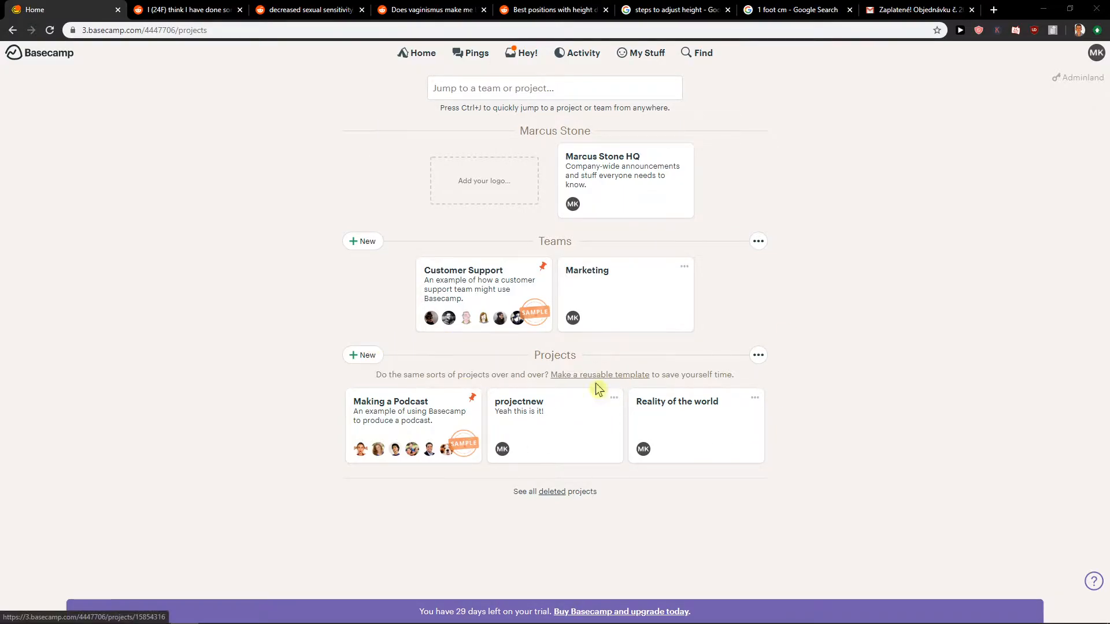
Open the Reality of the world project from the Basecamp home page
click(676, 401)
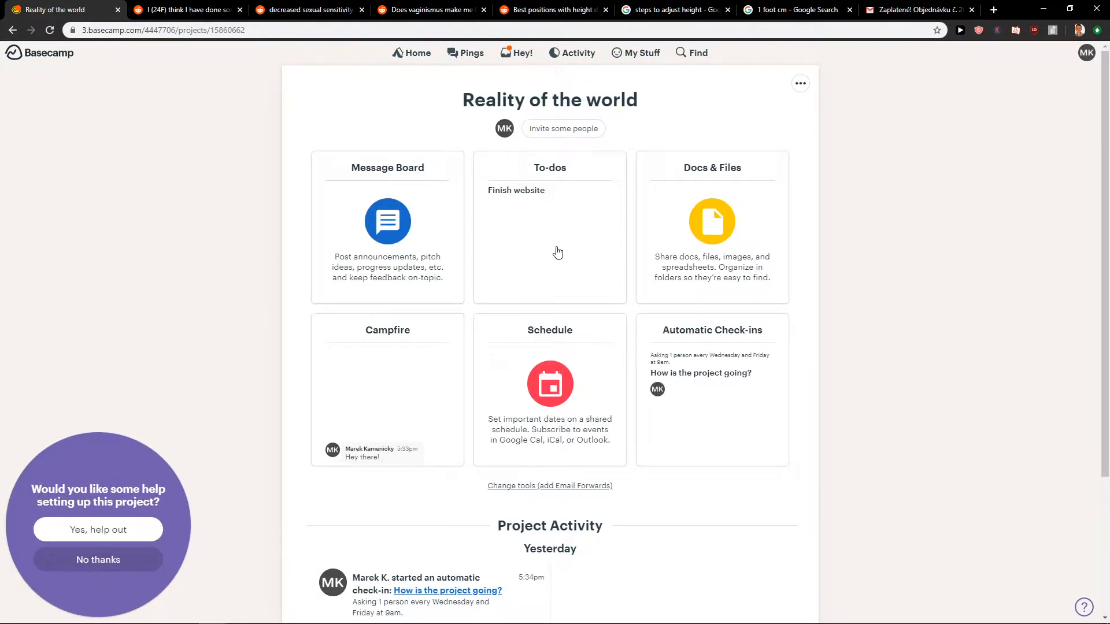
Add a new to-do list named SNAPCHAT ADS to the project's To-dos
click(549, 226)
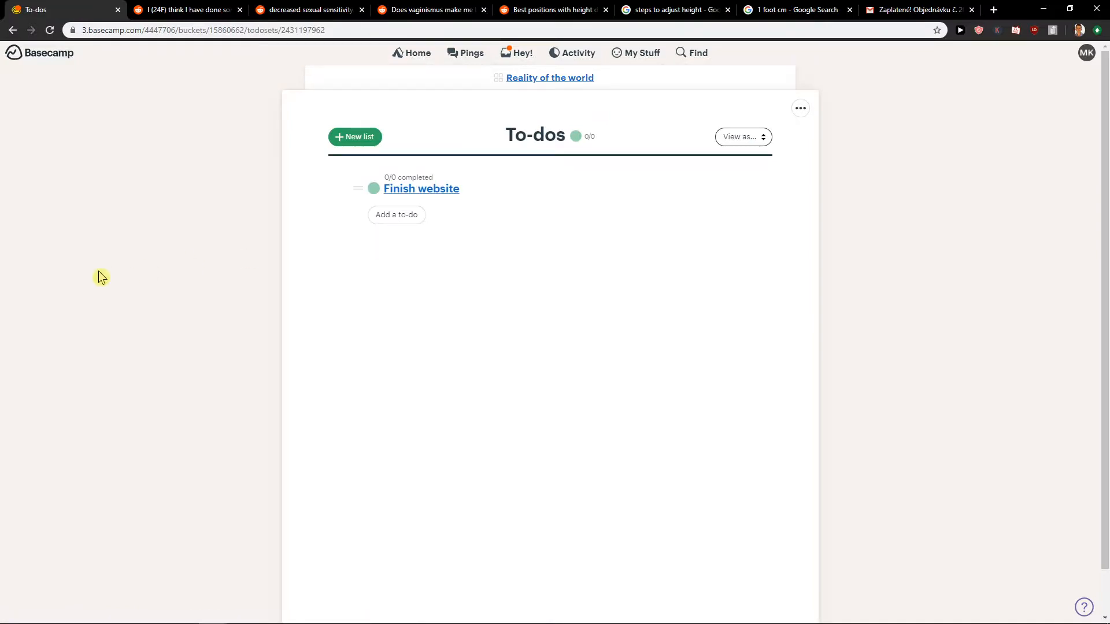
mouse_move(207, 233)
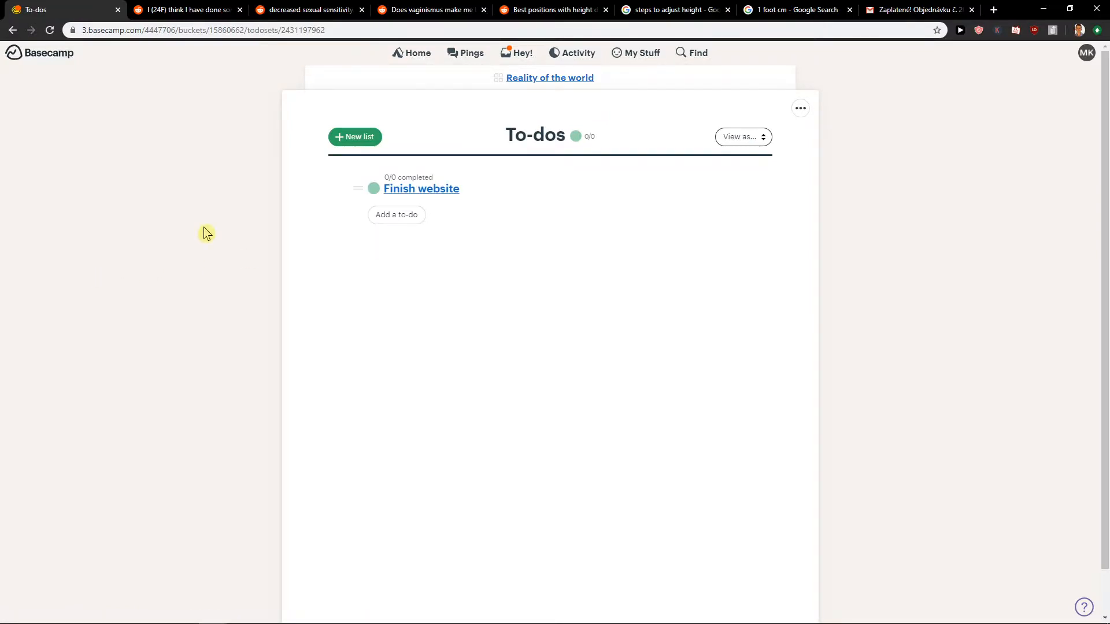
click(355, 136)
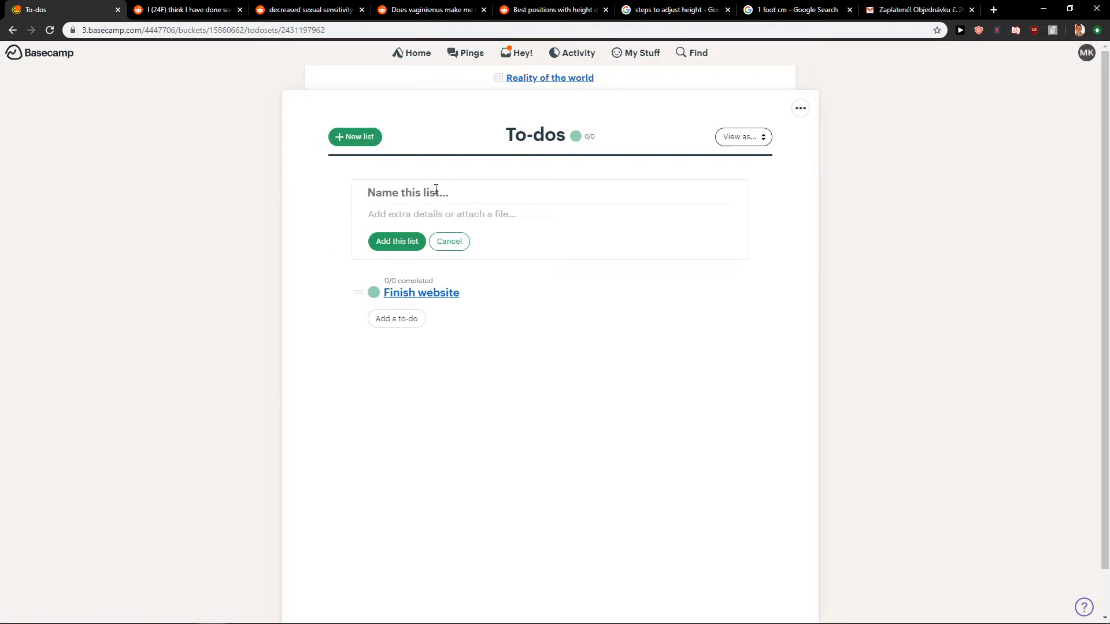
text(S)
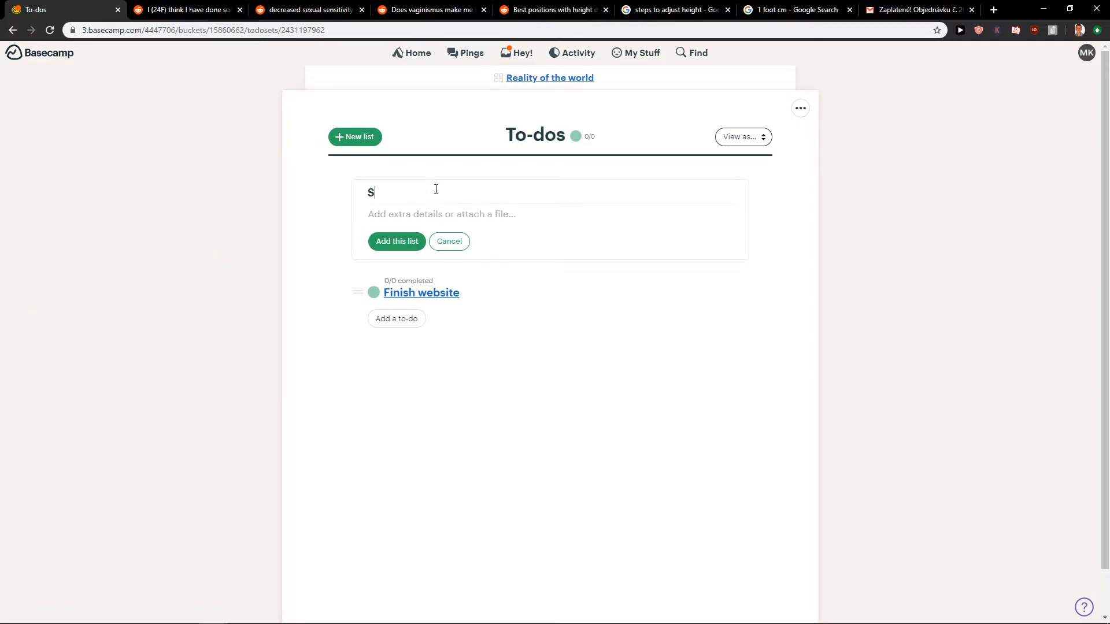
text(NAPCHAT ADS)
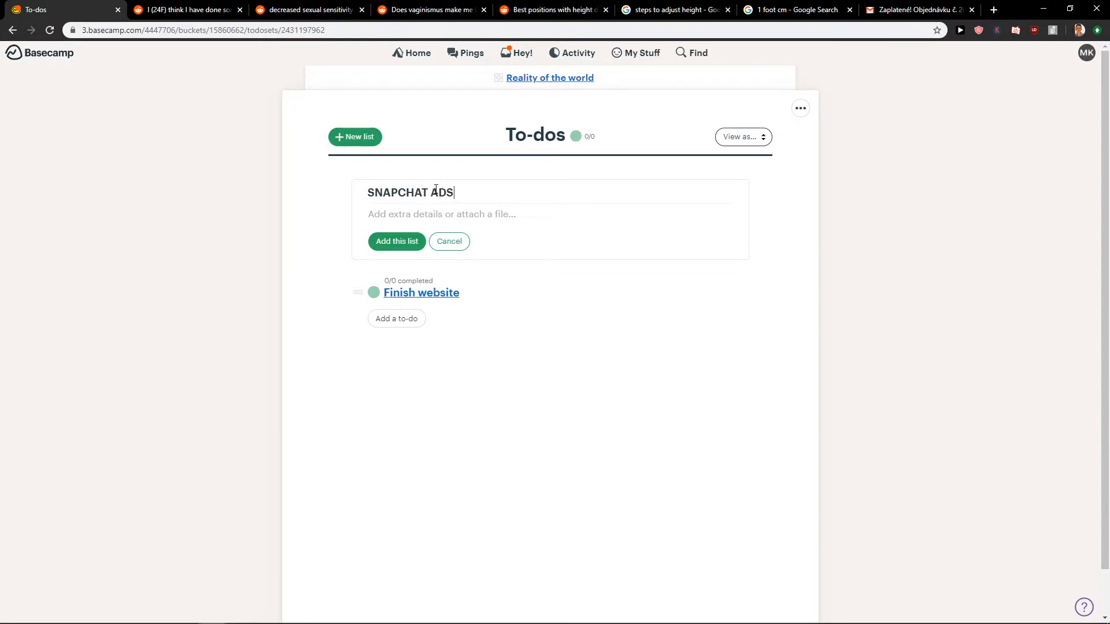
click(397, 242)
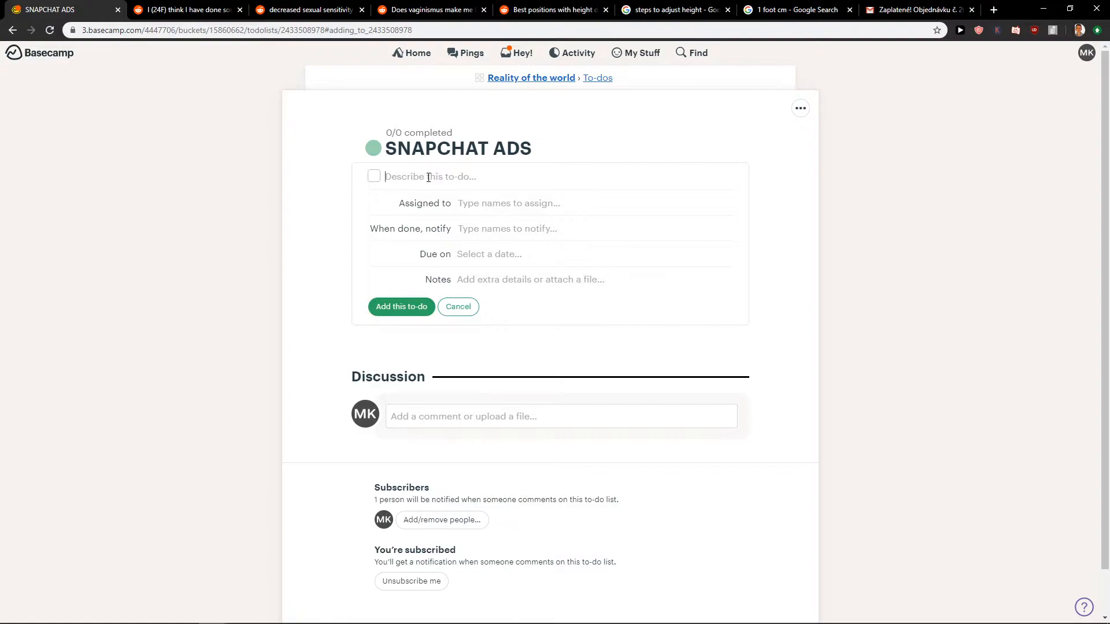
Add the to-do 'Create a graphic for ads', assigned with notify person, due Thu, Feb 20
text(Create a g)
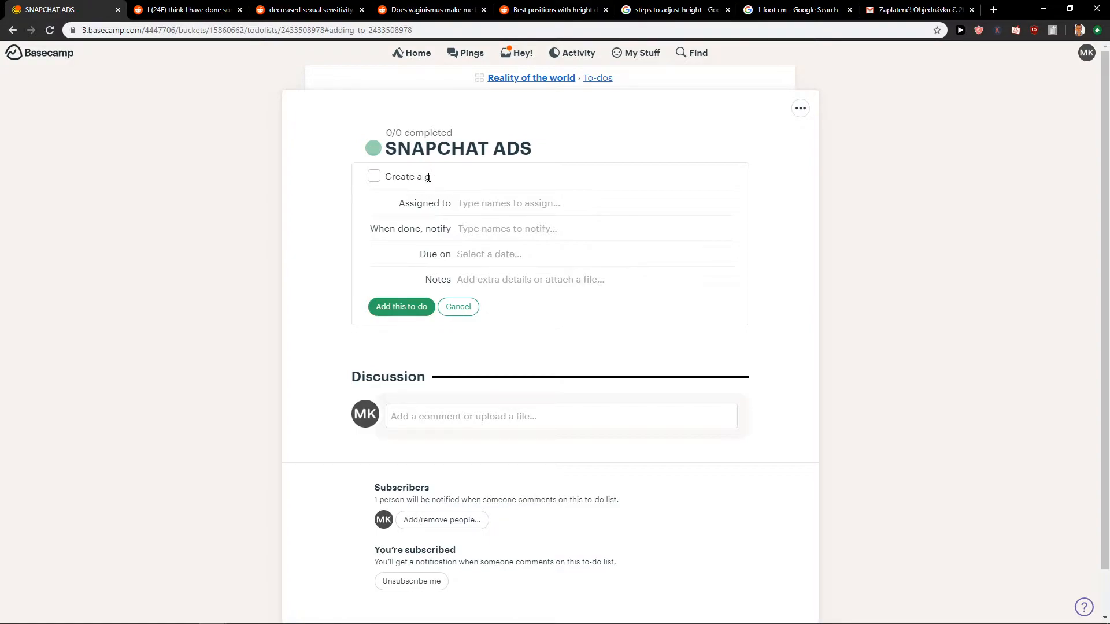
text(raphic for ads)
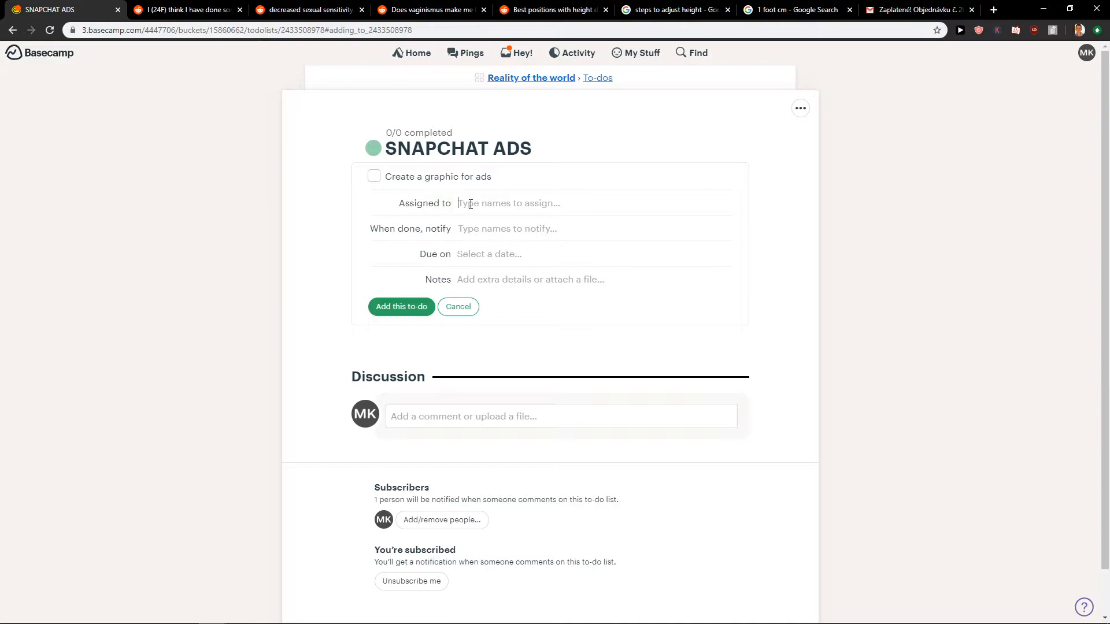
text(ma)
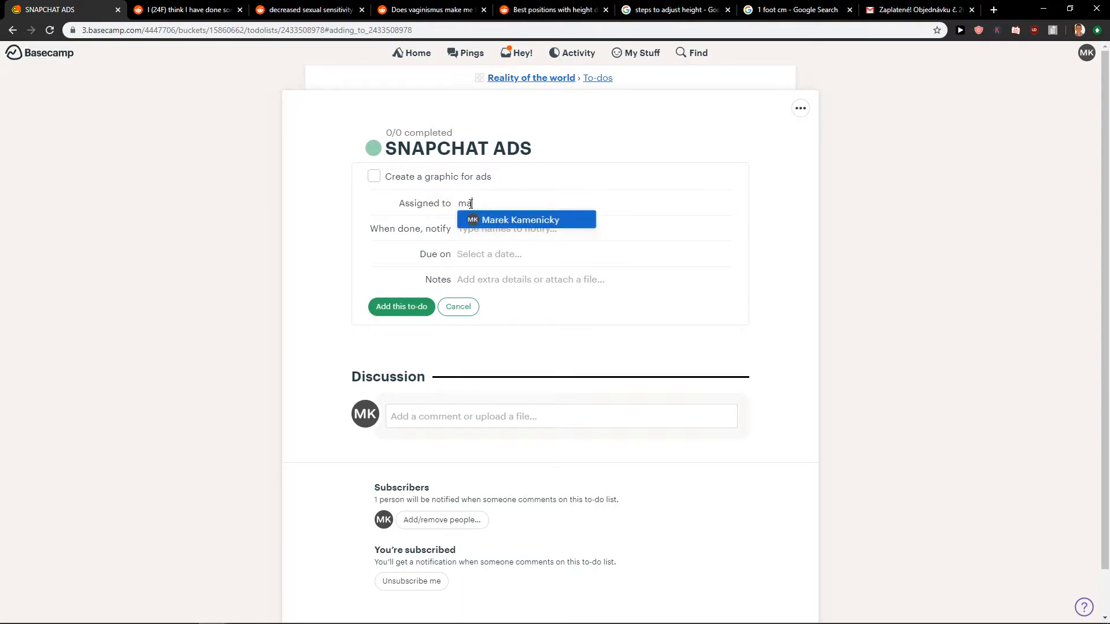
click(520, 220)
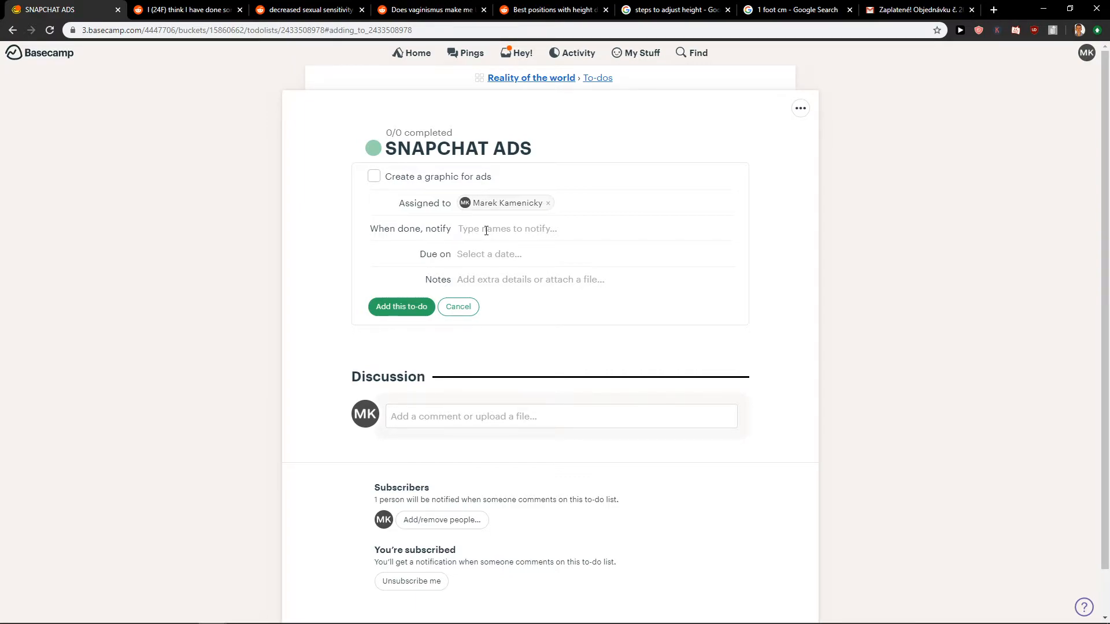
click(488, 253)
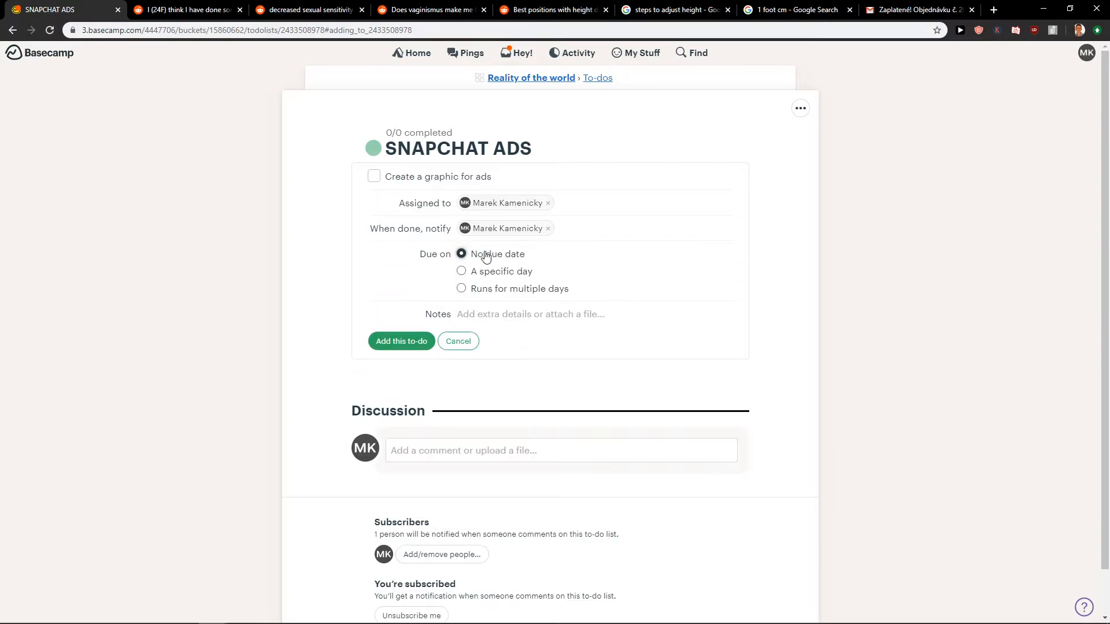
click(461, 270)
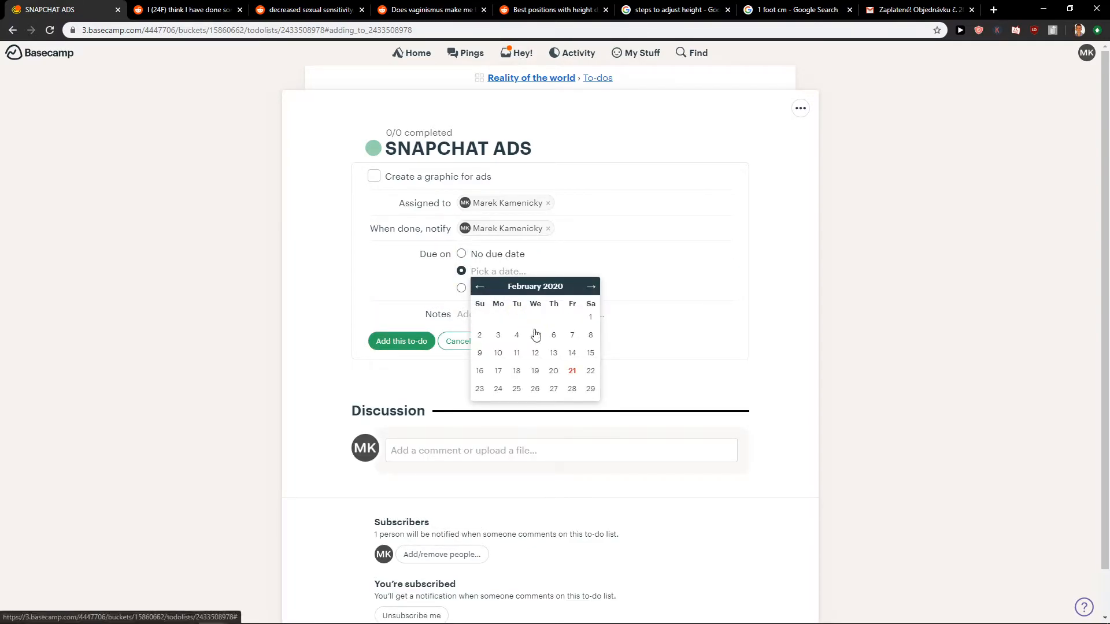
click(554, 370)
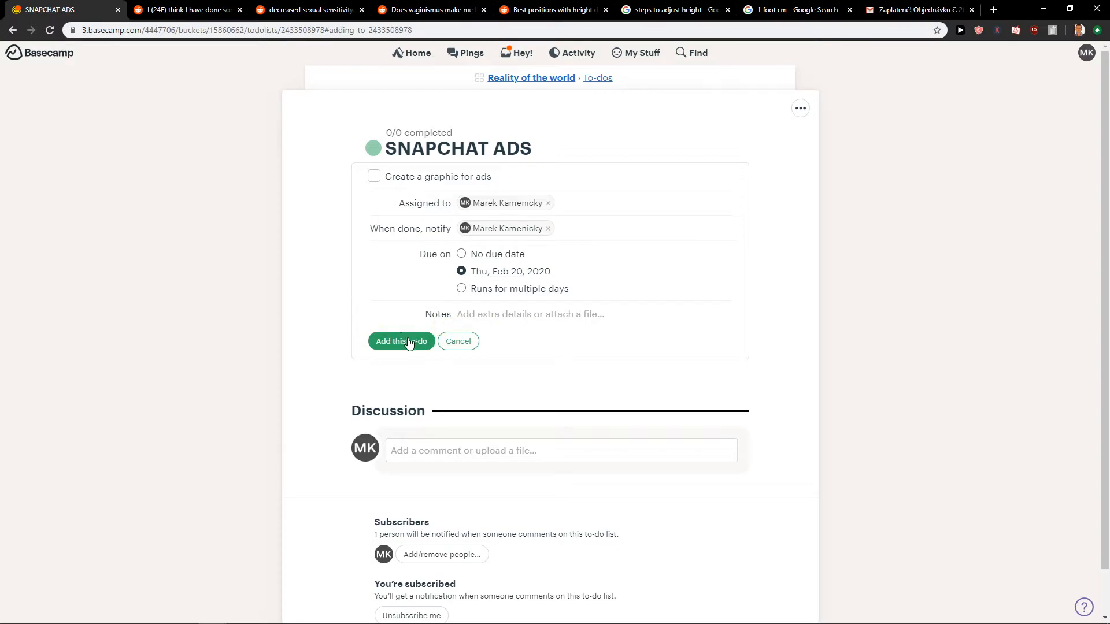
click(402, 340)
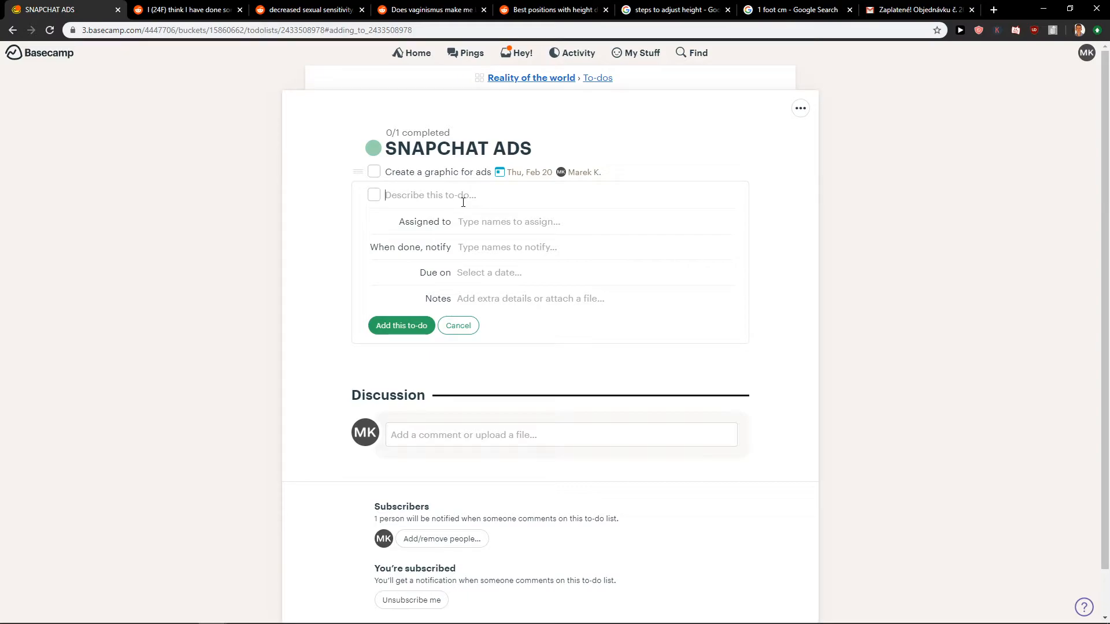
Add the to-do 'create a strategy for ads', assigned and due Tue, Feb 25
text(create a stra)
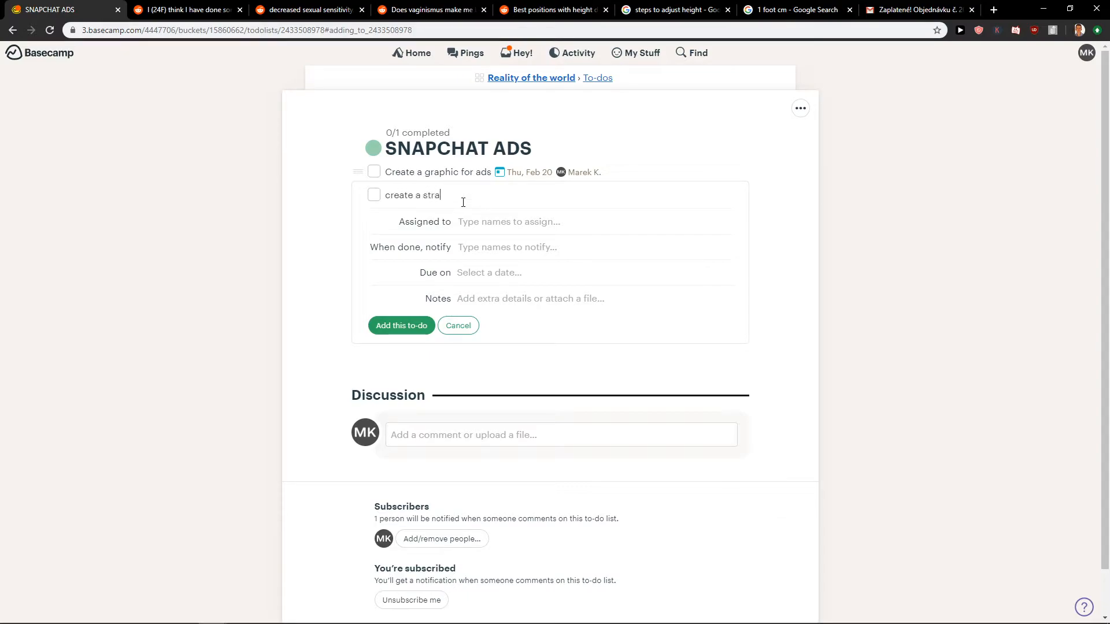
text(tegy for ads)
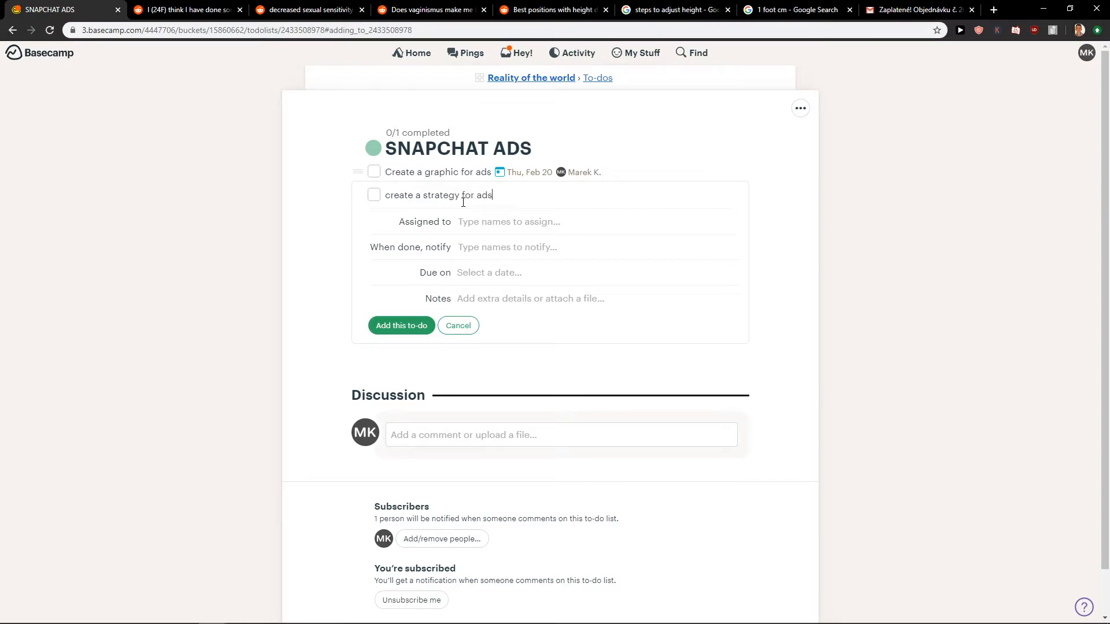
click(509, 222)
text(m)
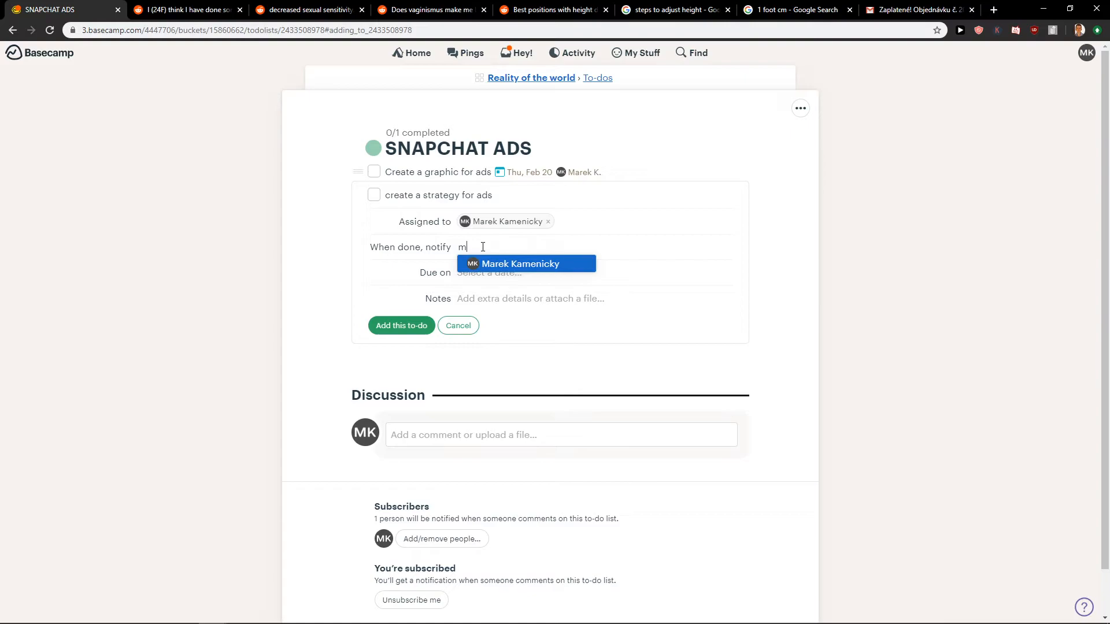
click(519, 264)
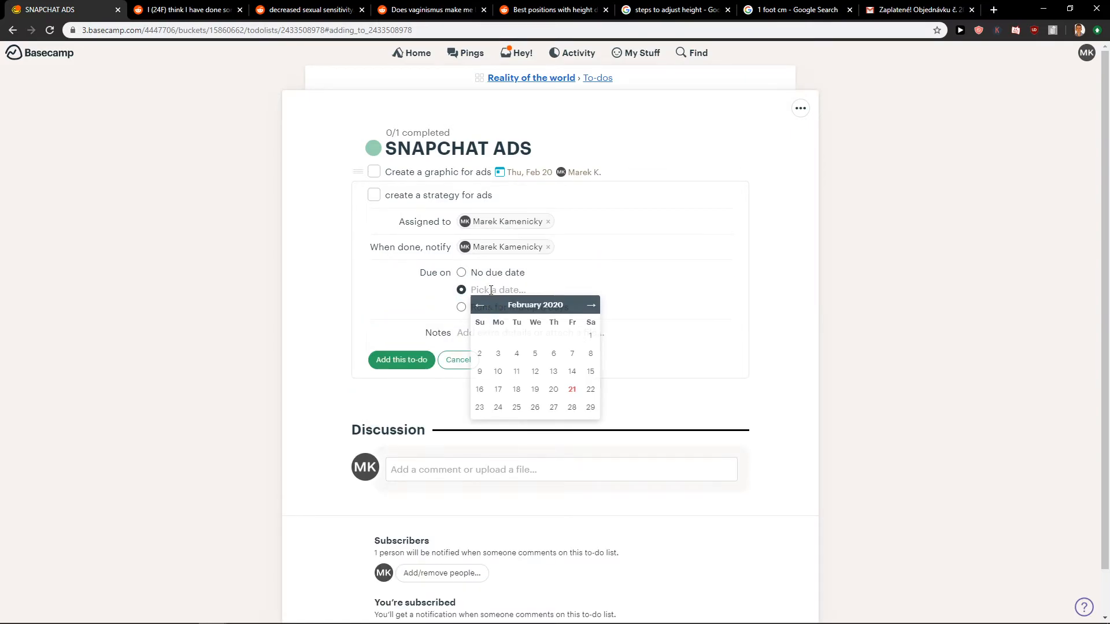
click(515, 407)
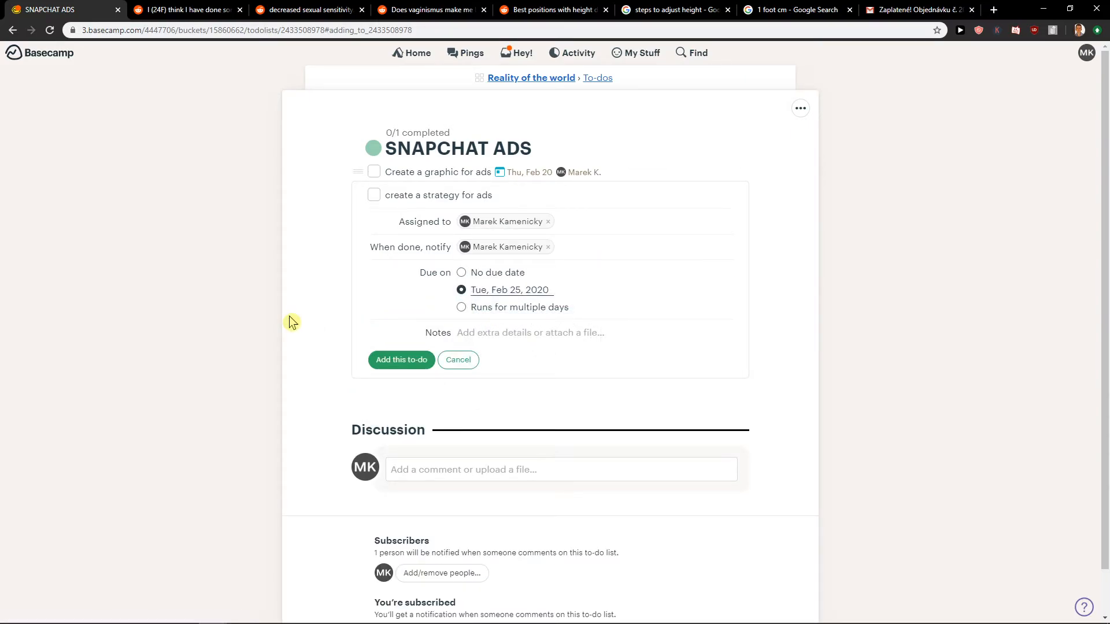
click(401, 360)
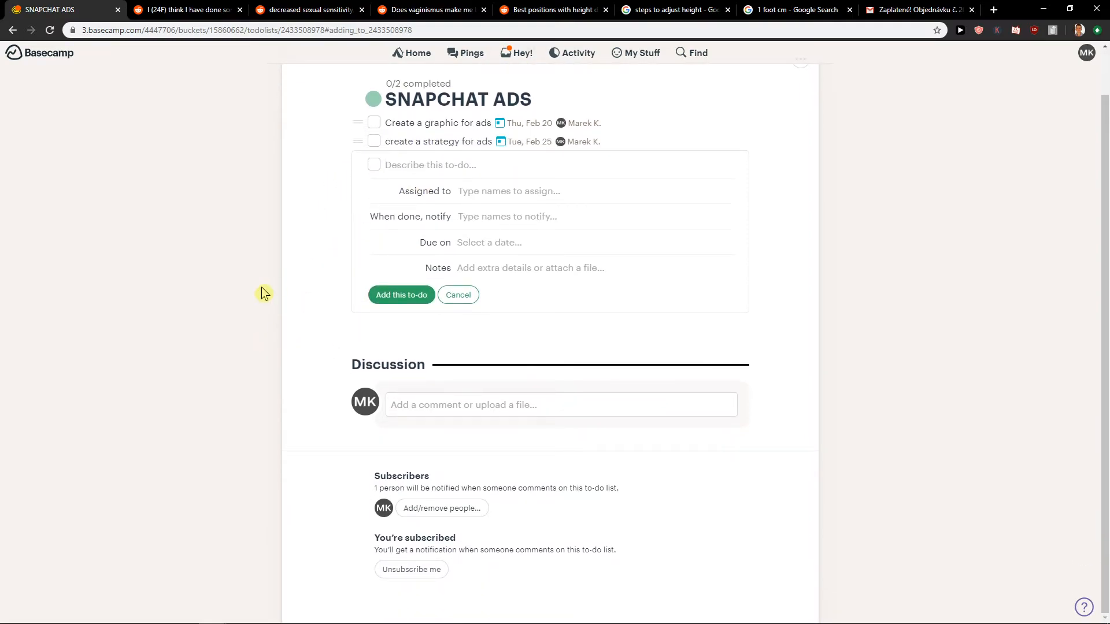
Go to My assignments, where both SNAPCHAT ADS to-dos are listed
scroll(up, 3)
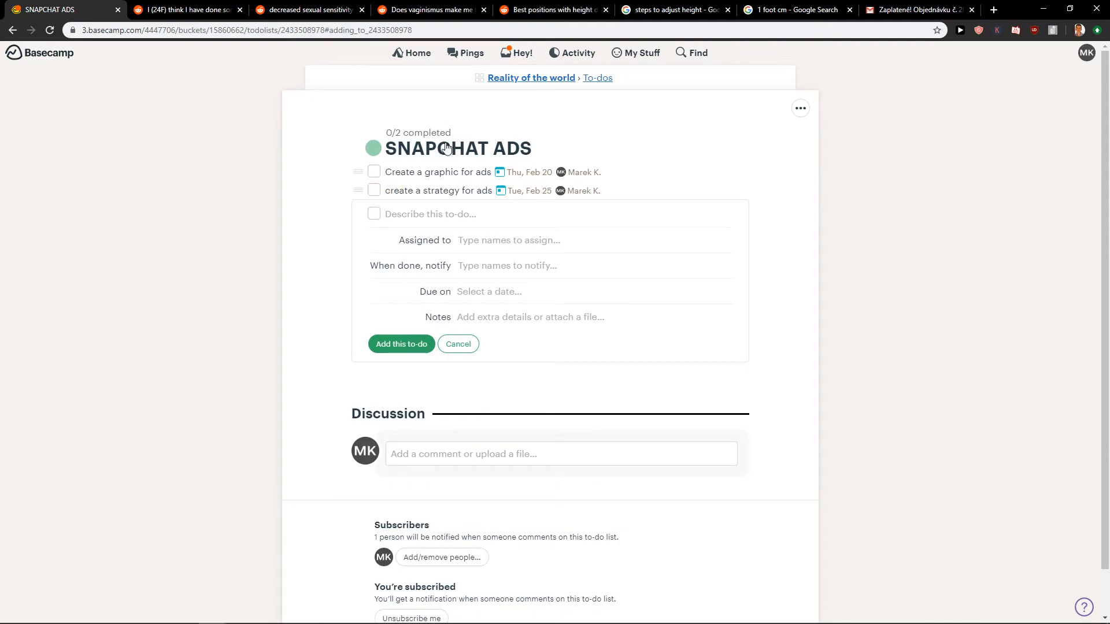
click(635, 52)
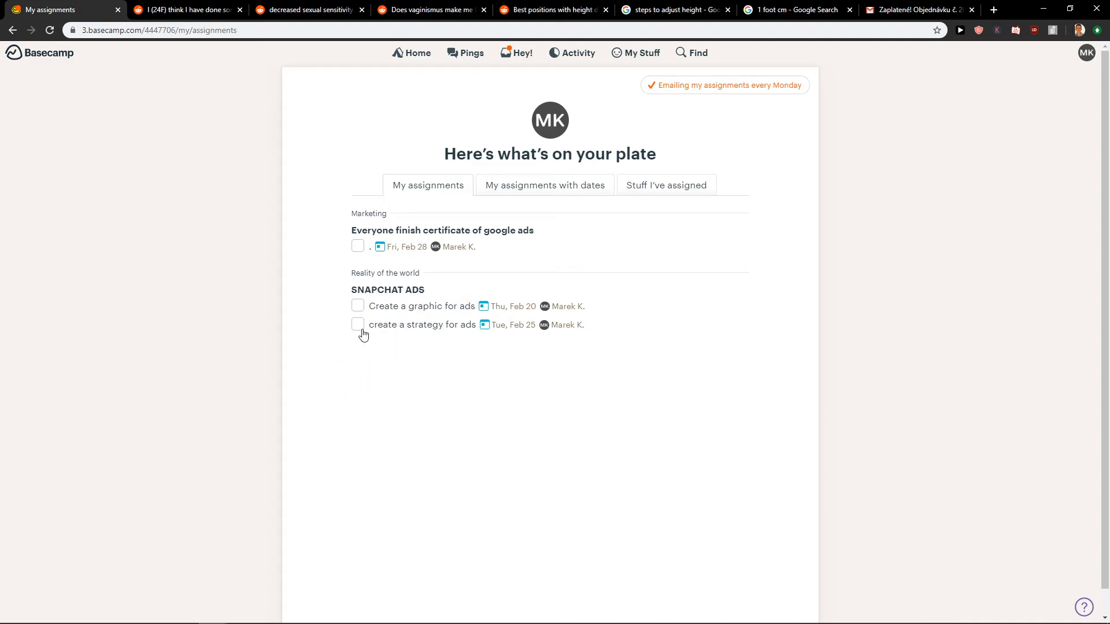
Check off 'create a strategy for ads' as done and return to the Home overview
click(357, 324)
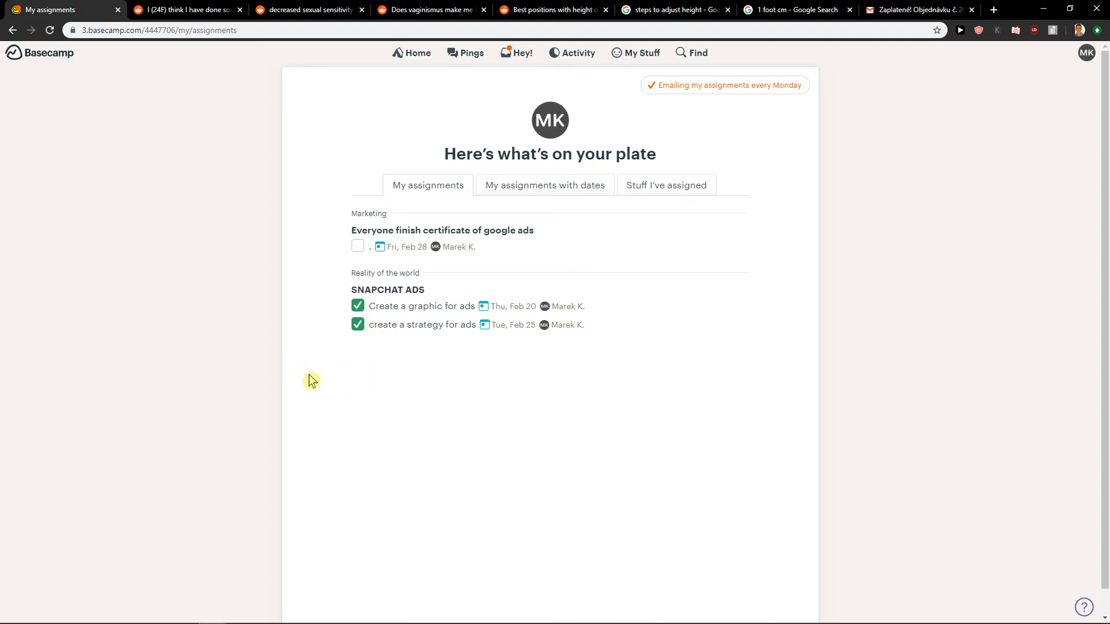
click(415, 52)
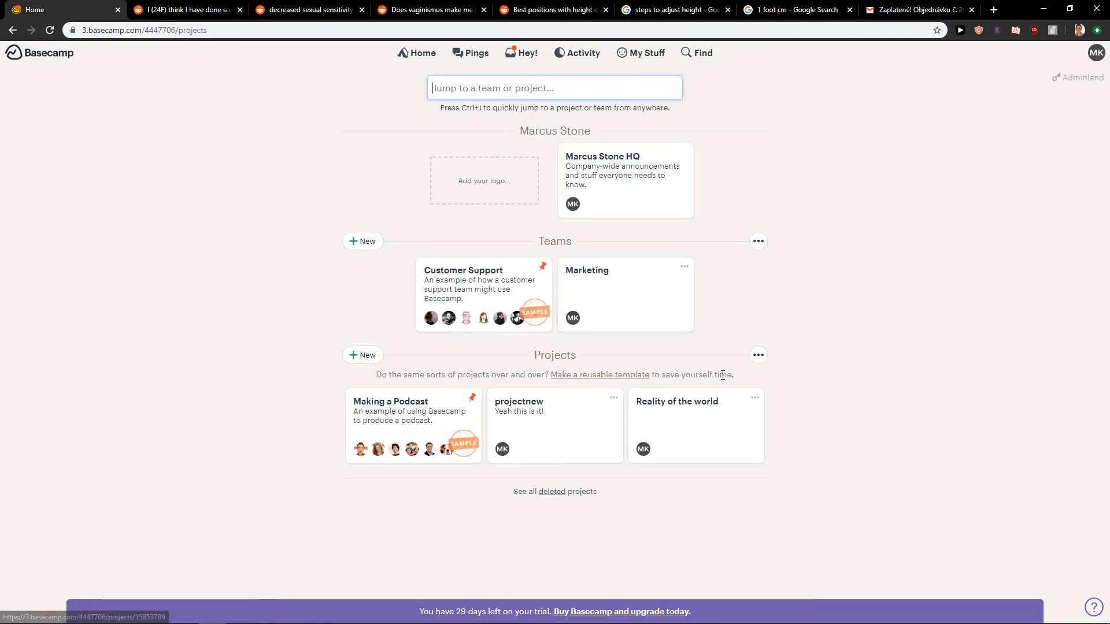
Open the Reality of the world to-dos showing SNAPCHAT ADS at 2/2 completed
click(676, 401)
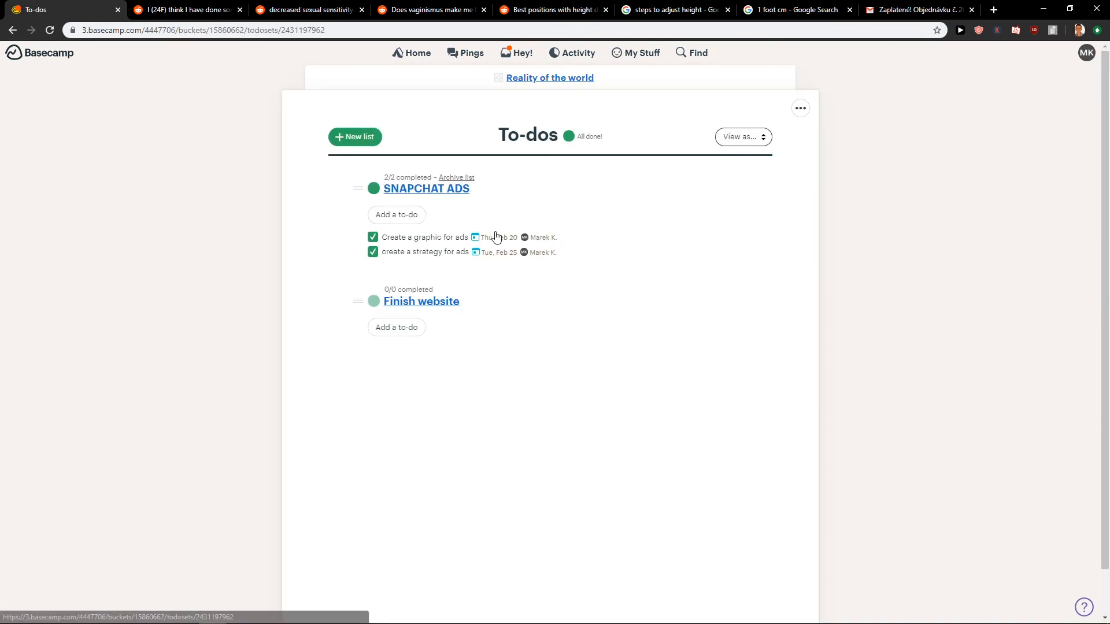
mouse_move(442, 213)
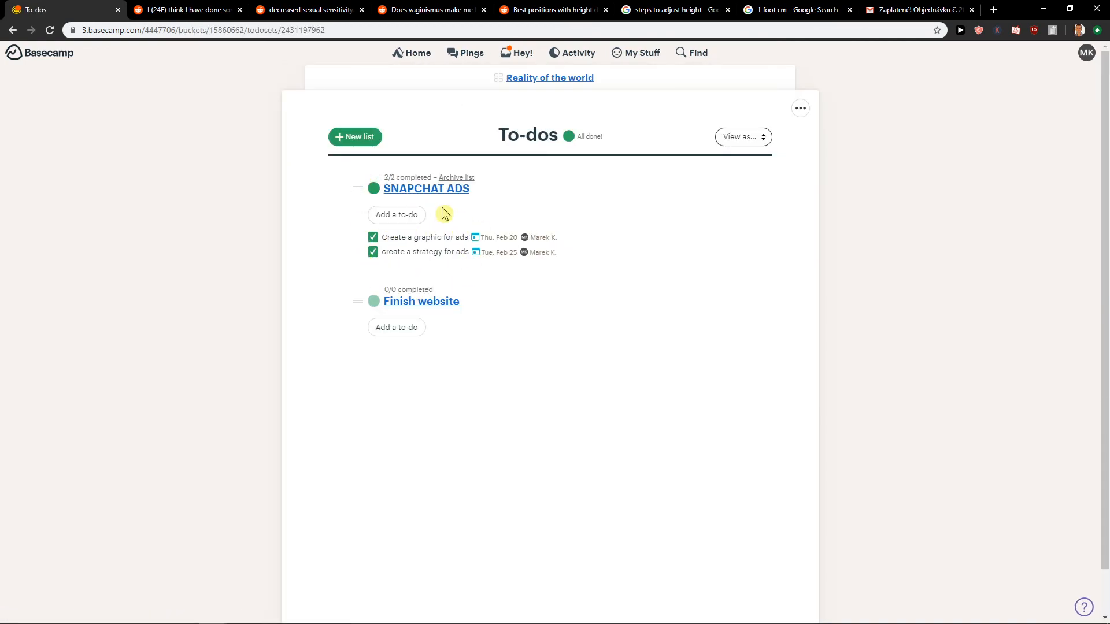
mouse_move(440, 206)
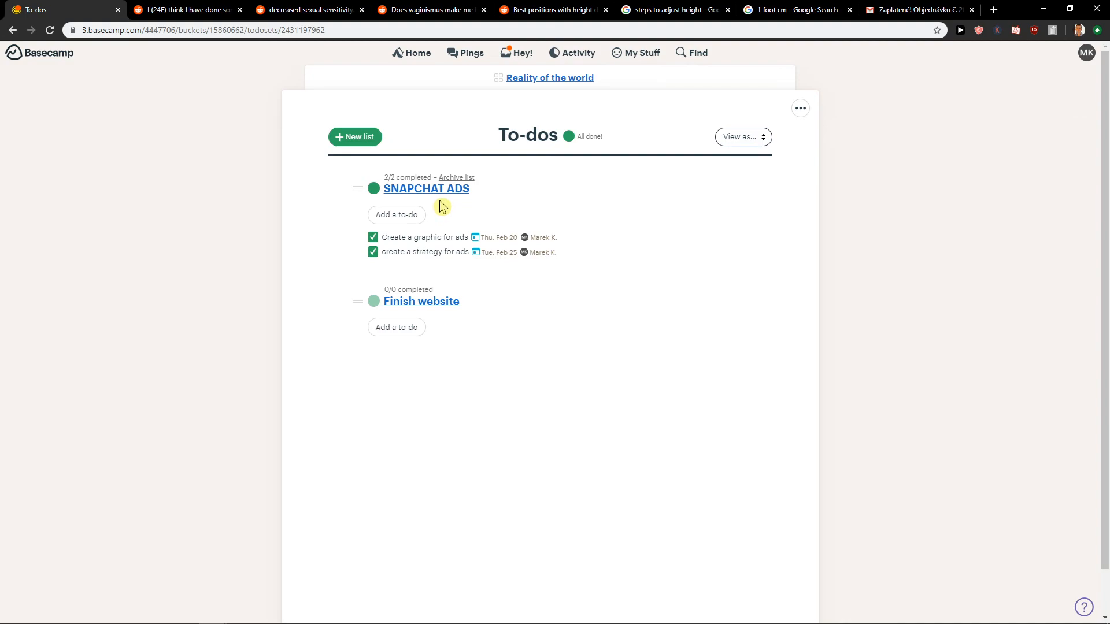
mouse_move(187, 254)
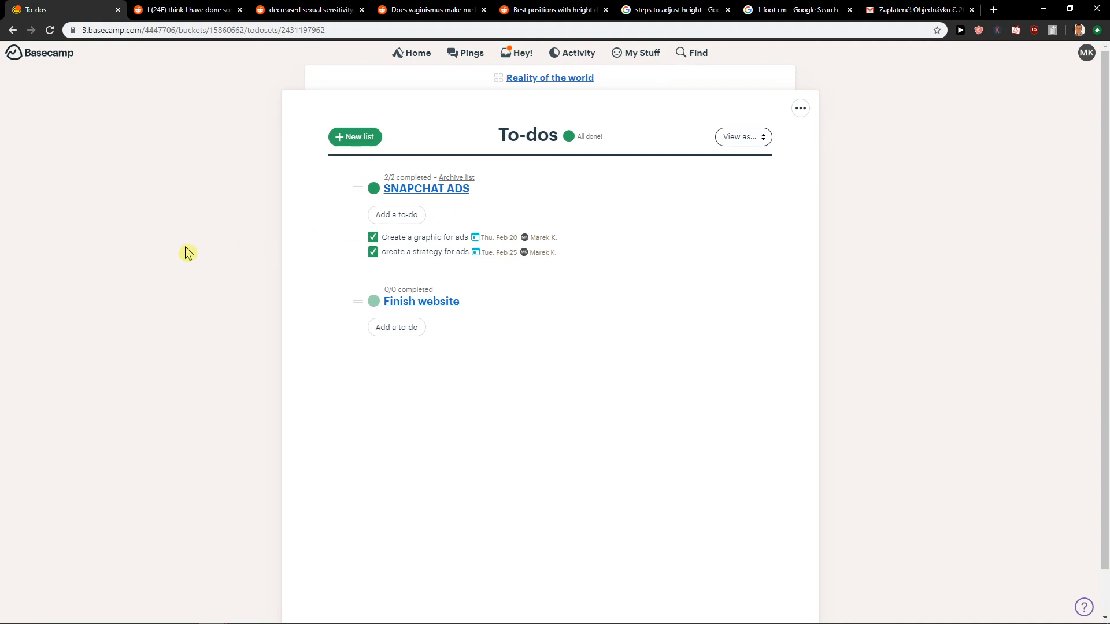
mouse_move(39, 297)
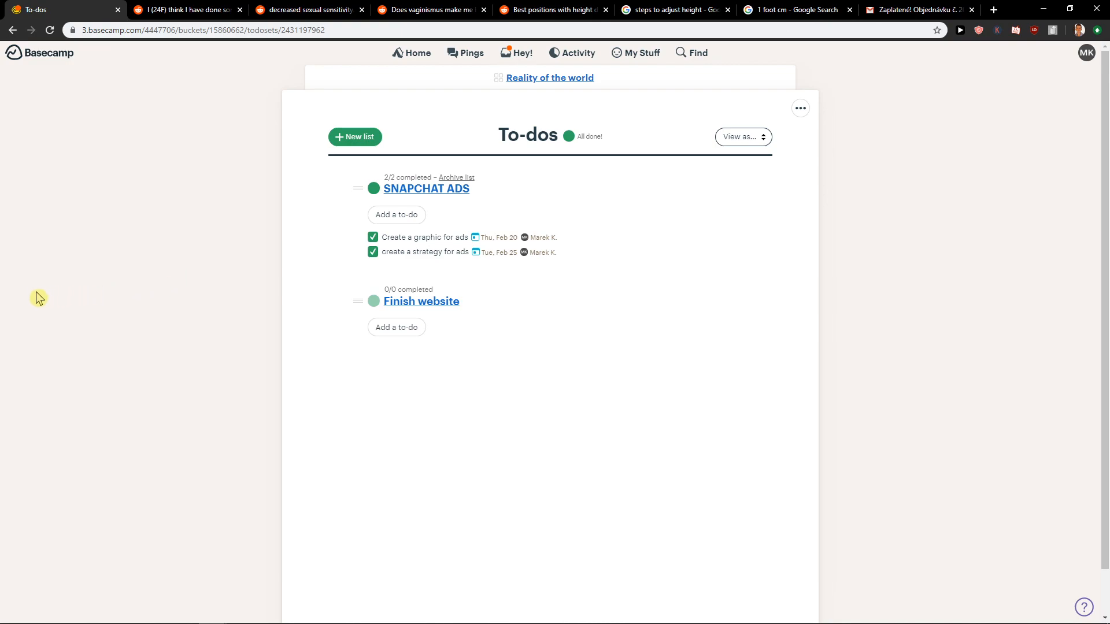